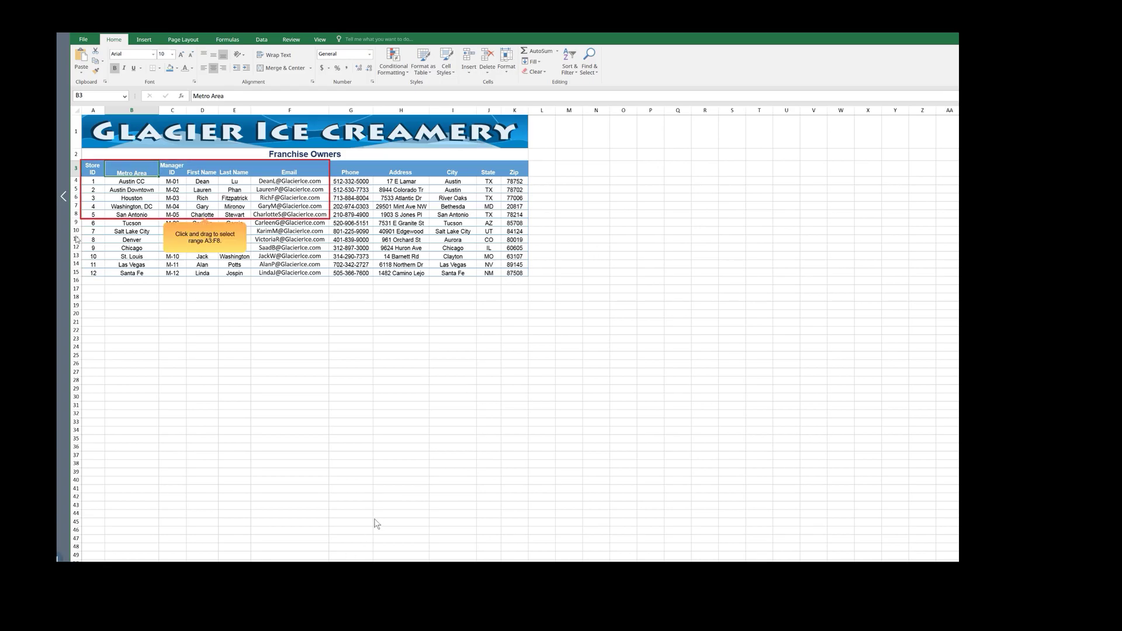
mouse_move(488, 412)
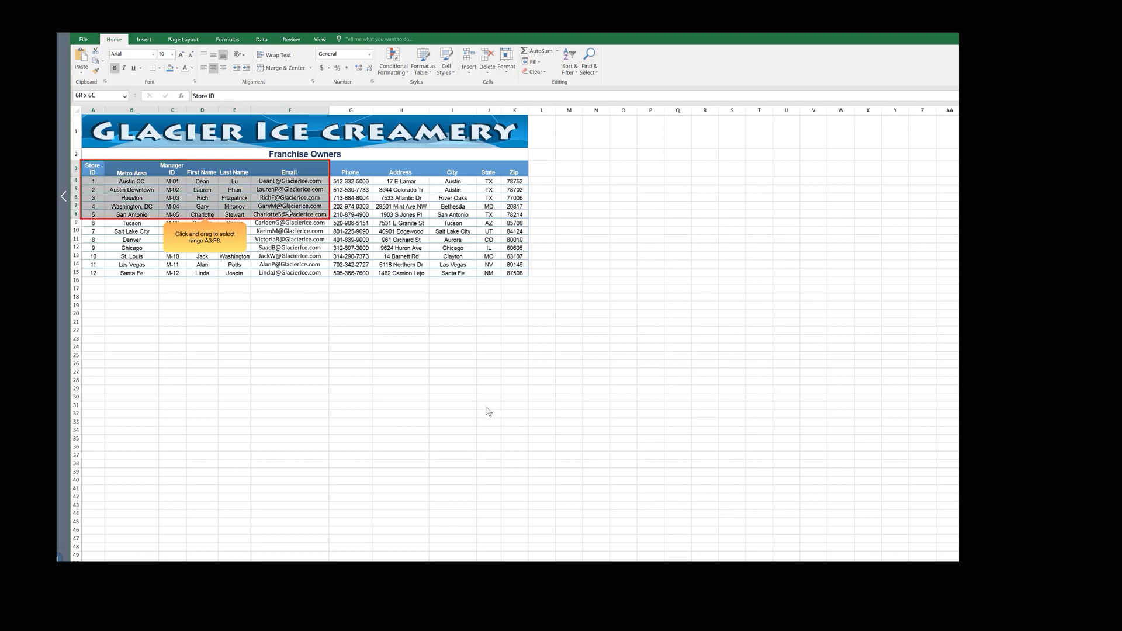
- Select the range A3:F8, Store ID heading through the first five stores' emails
click(93, 181)
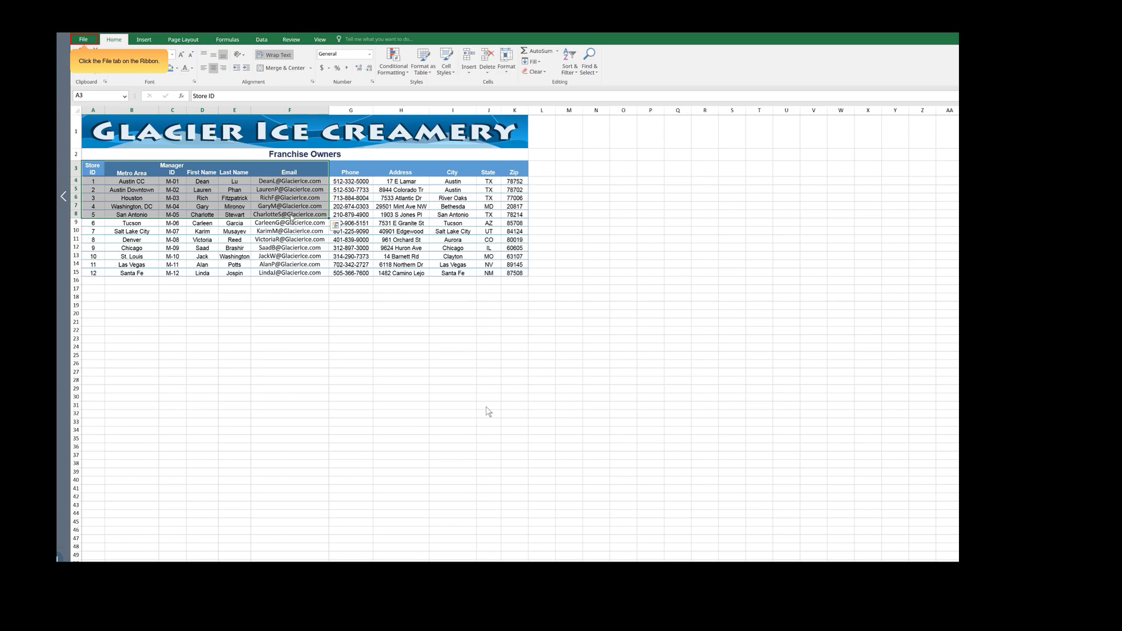
- Switch to the Backstage Info page for the Glacier Franchise Owners Table workbook
click(83, 39)
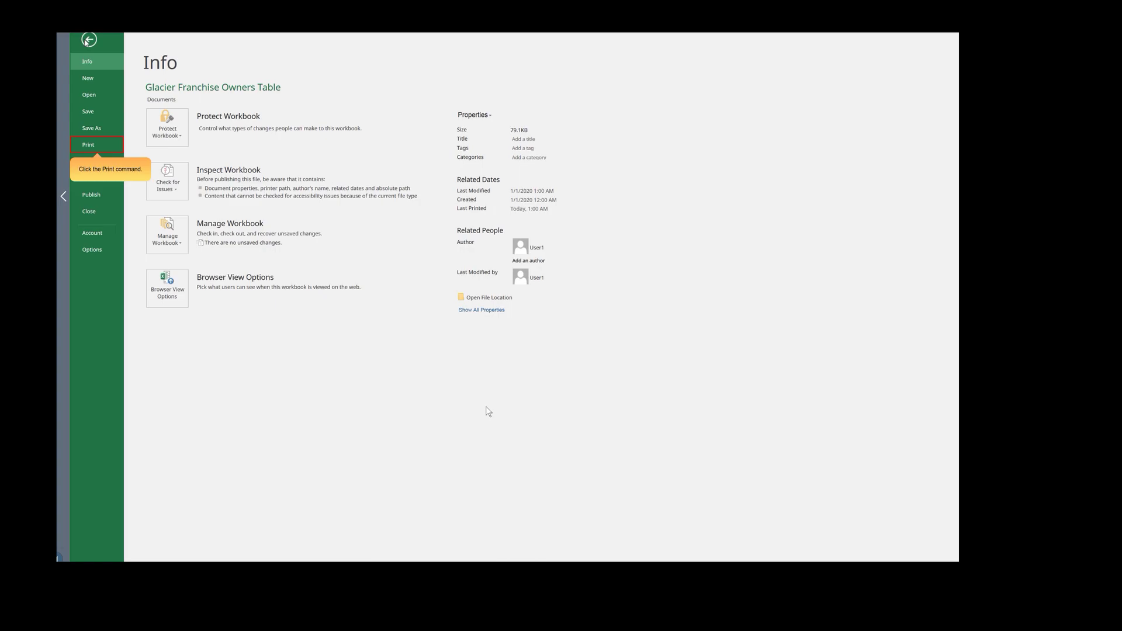
mouse_move(88, 77)
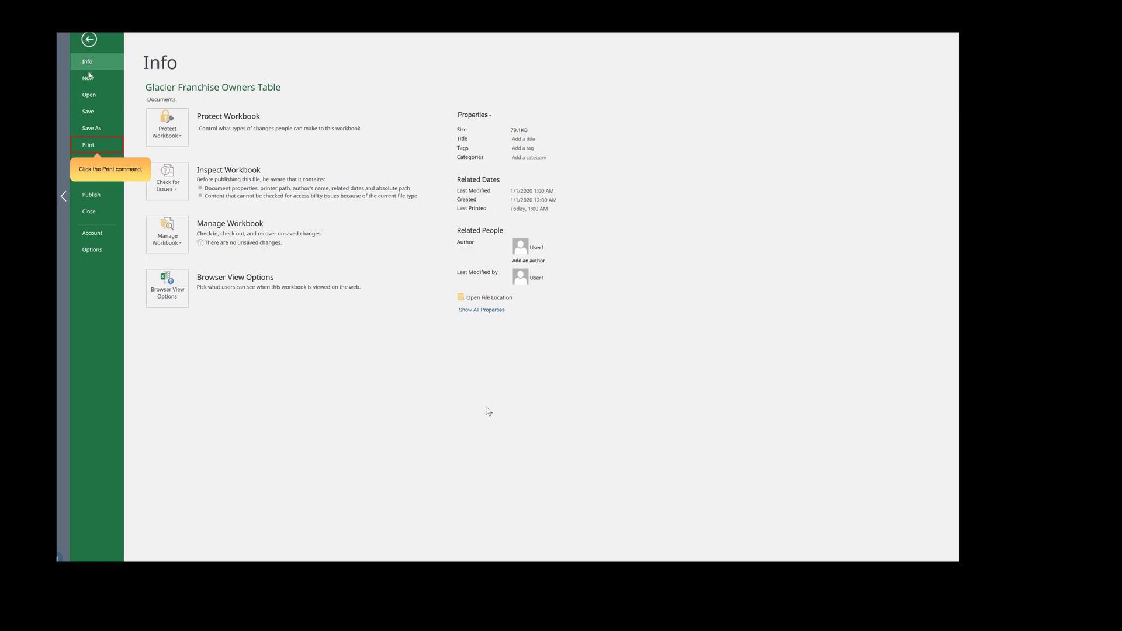
- Set printing to Print Selection so the preview shows only the A3:F8 store range
click(88, 145)
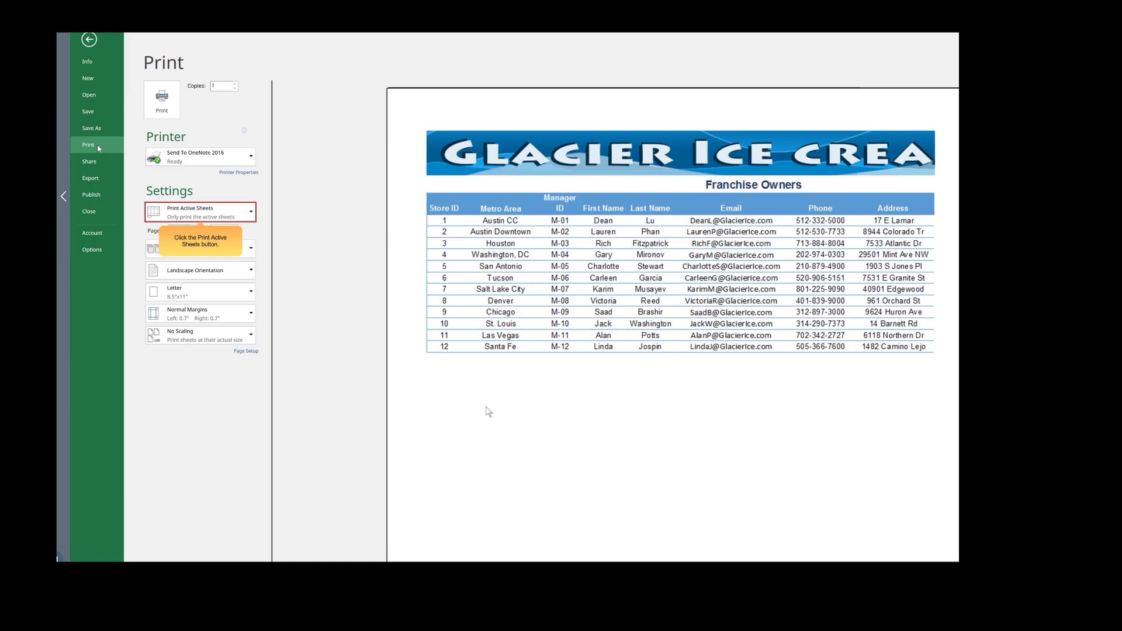
mouse_move(126, 167)
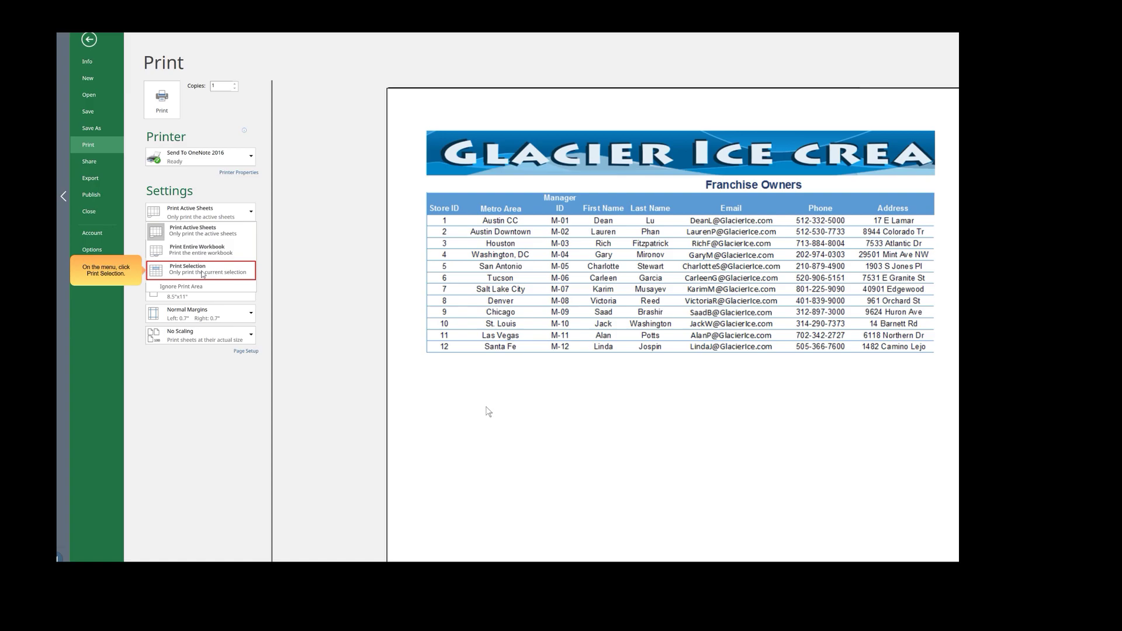
click(202, 269)
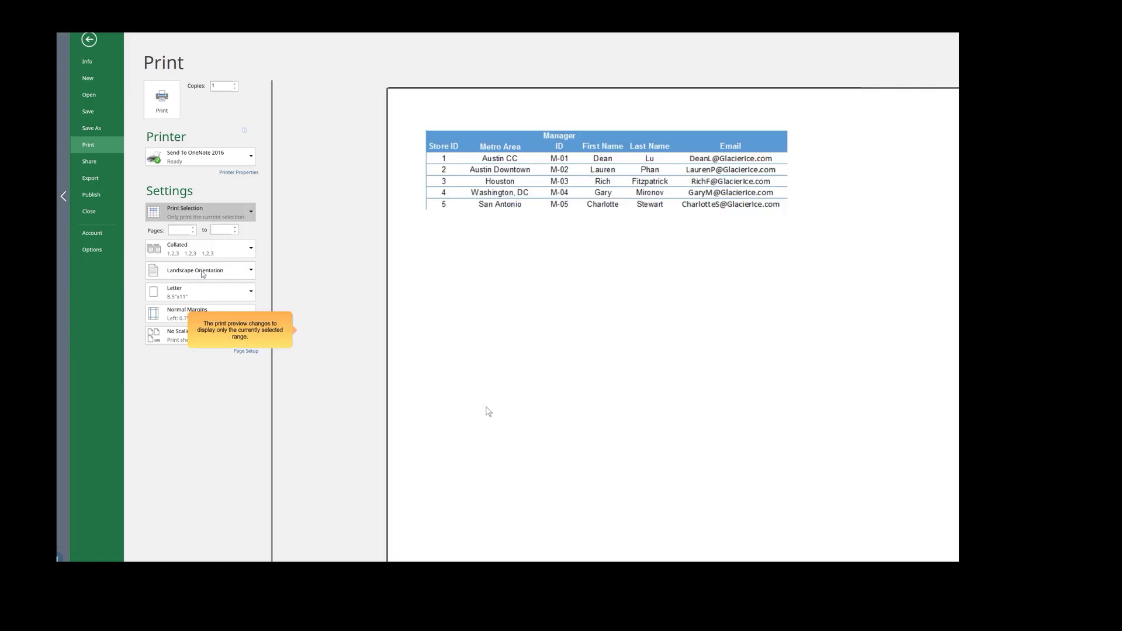